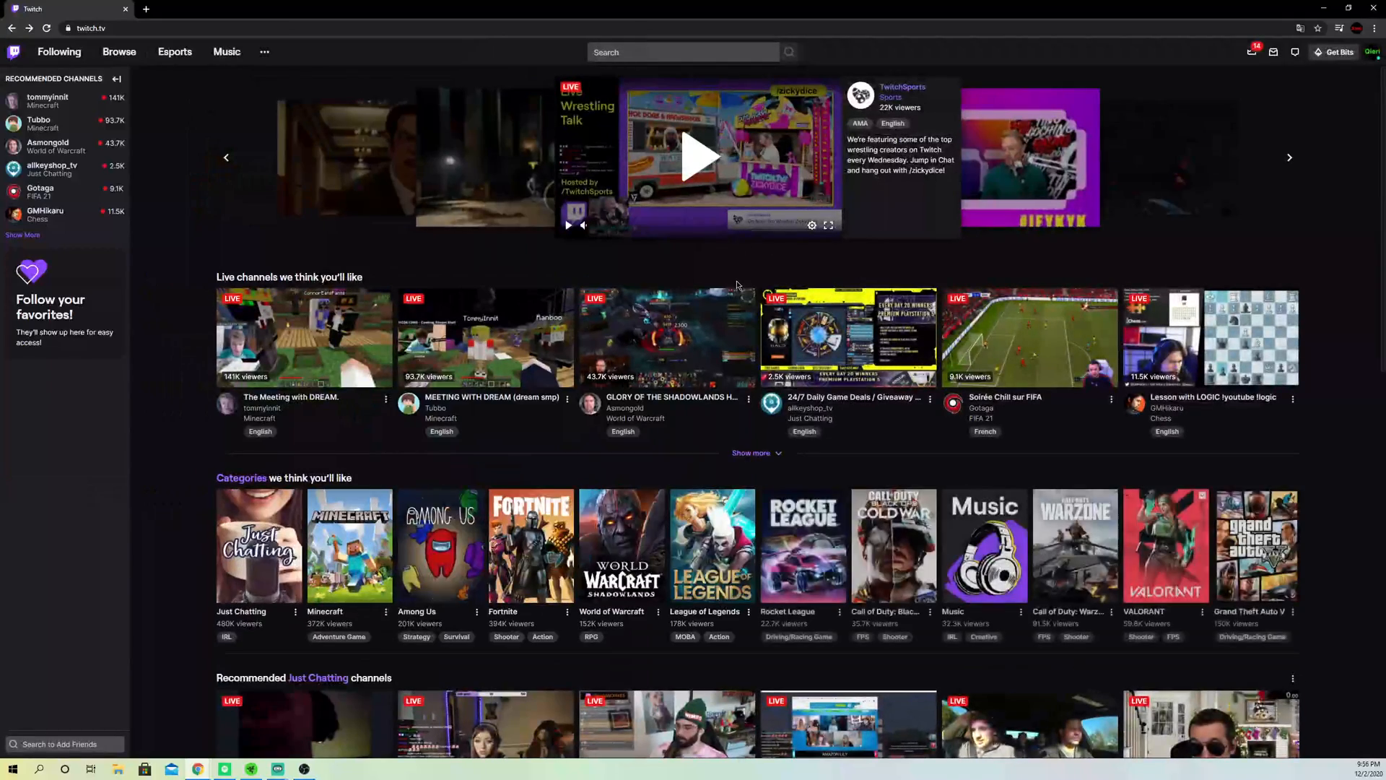
mouse_move(621, 544)
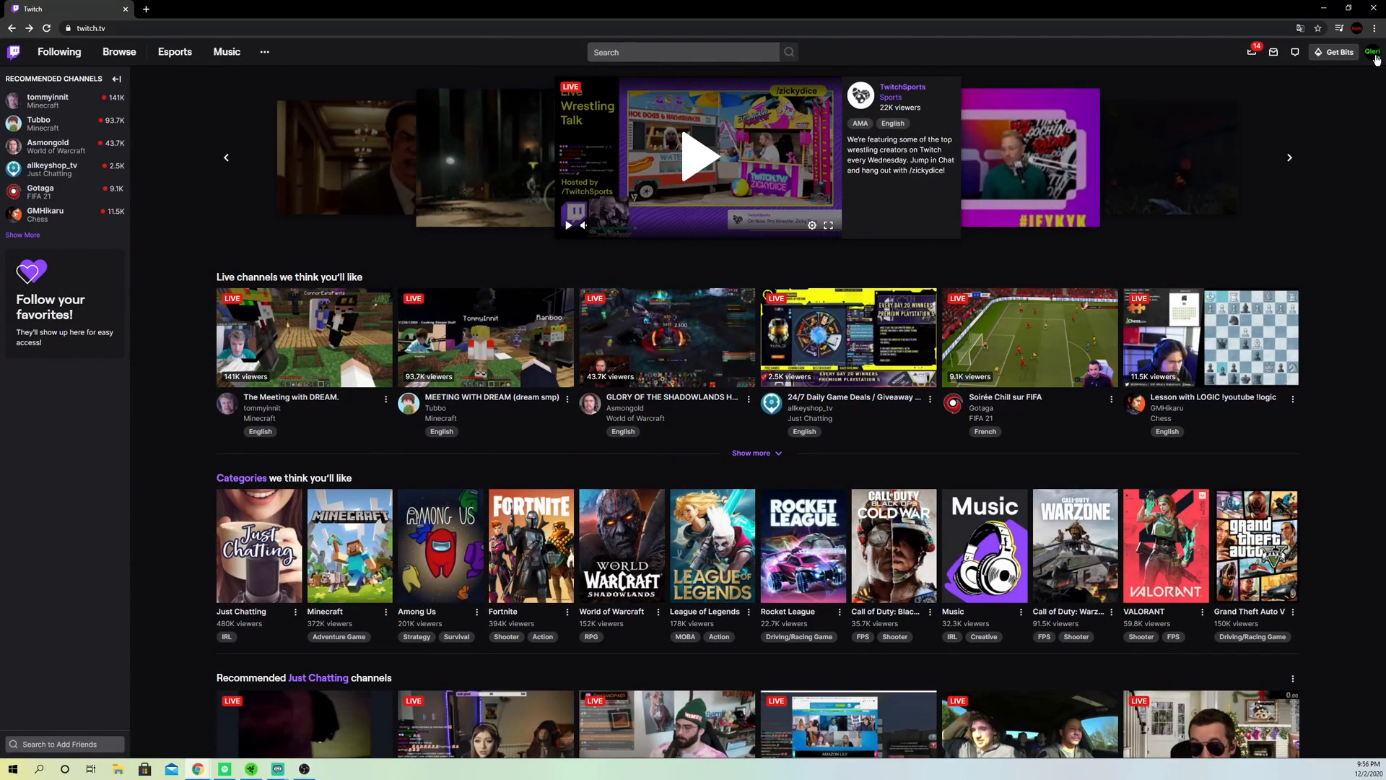
Reach the Creator Dashboard from the Twitch account menu
left_click(1373, 52)
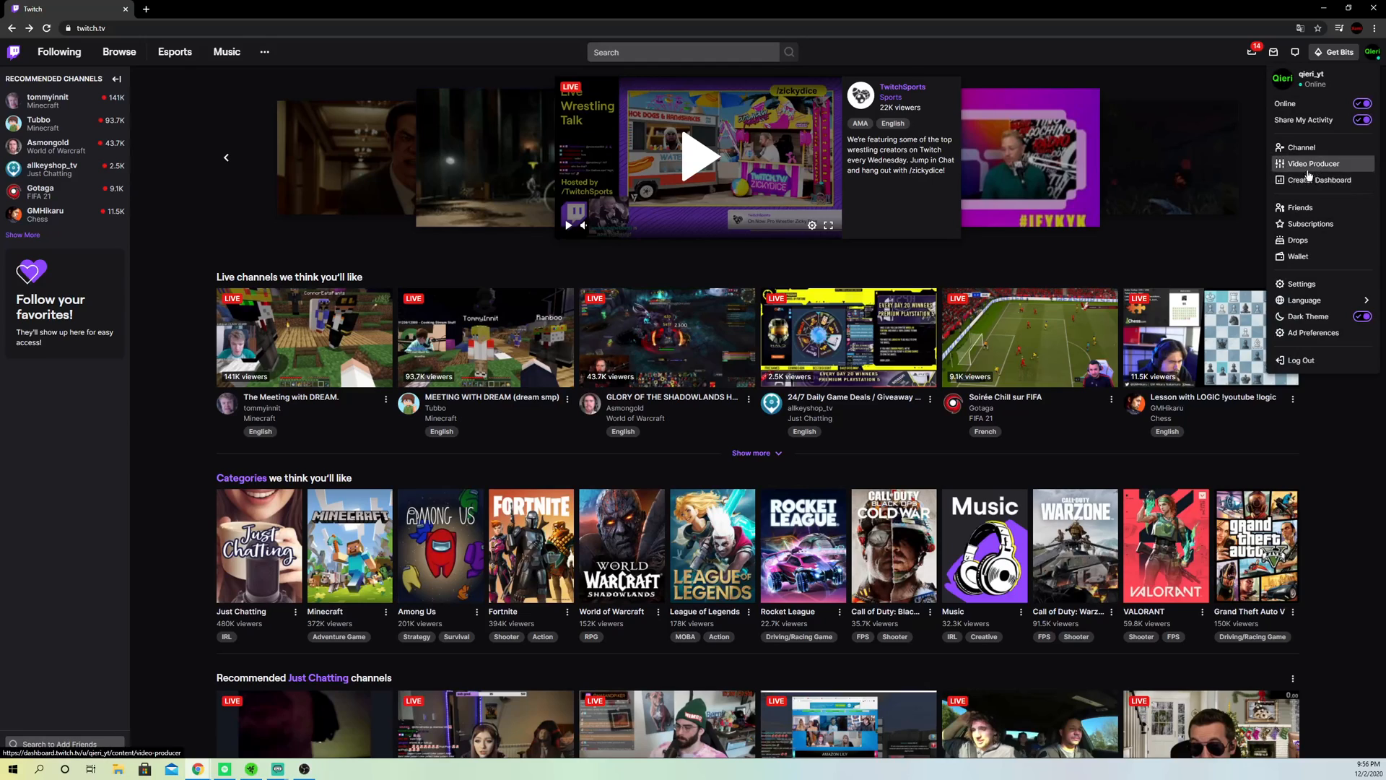
mouse_move(1319, 180)
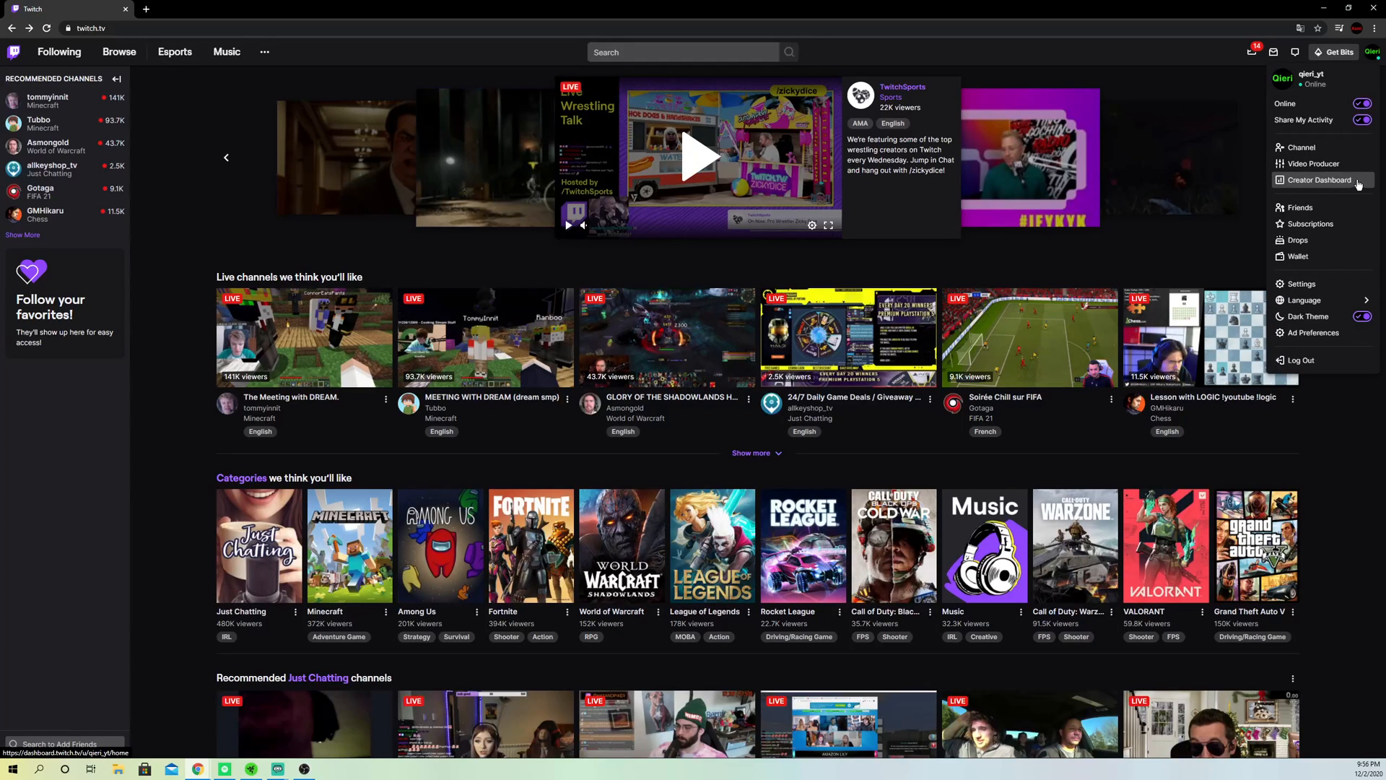
left_click(1318, 181)
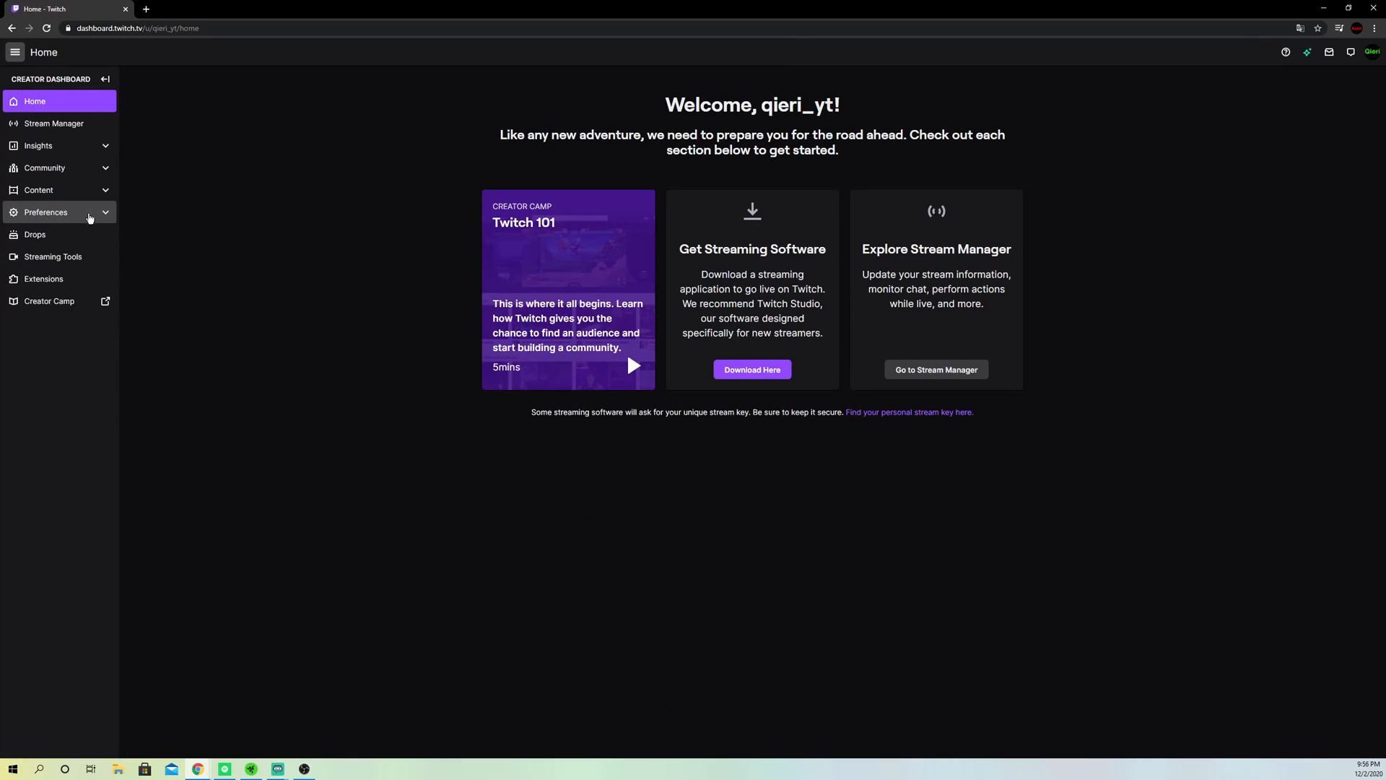
Show the Channel preferences page with stream key and broadcast settings
left_click(45, 212)
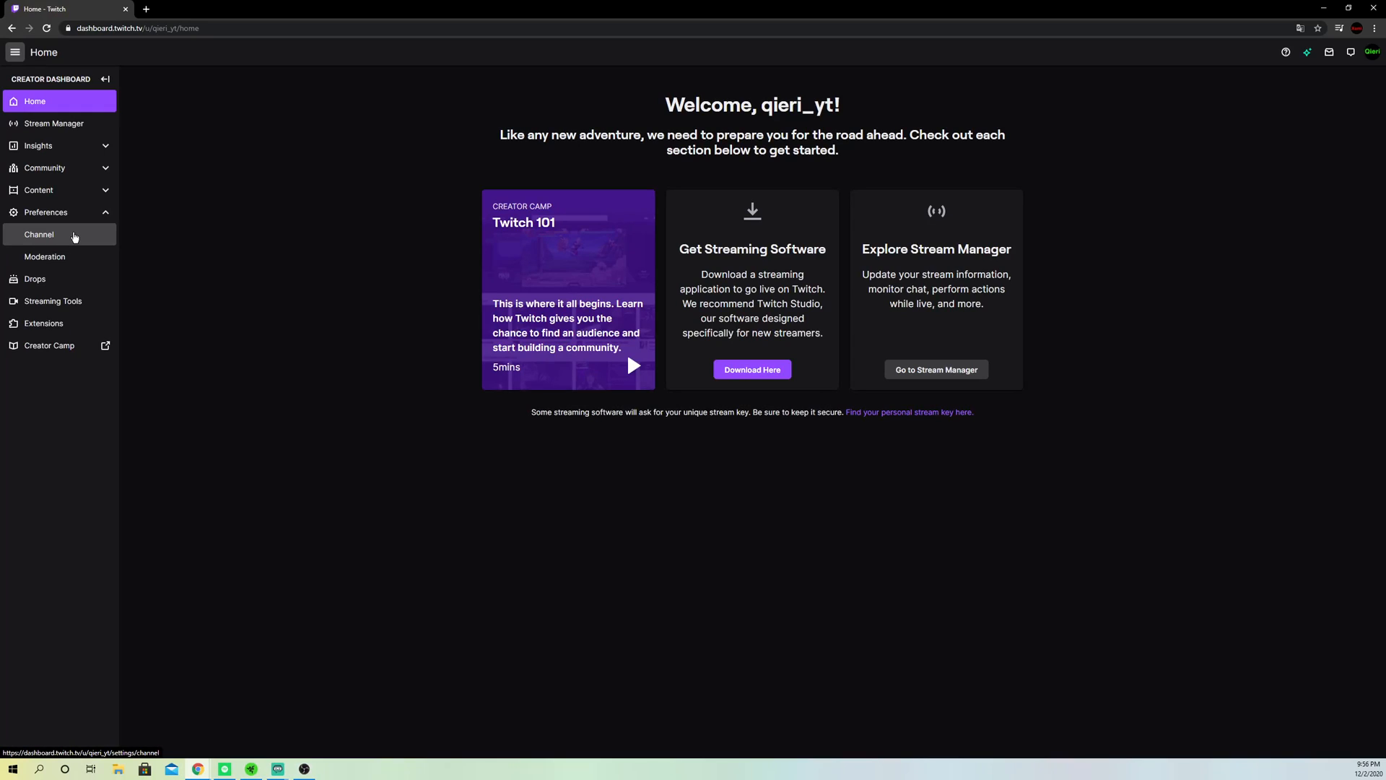
left_click(39, 234)
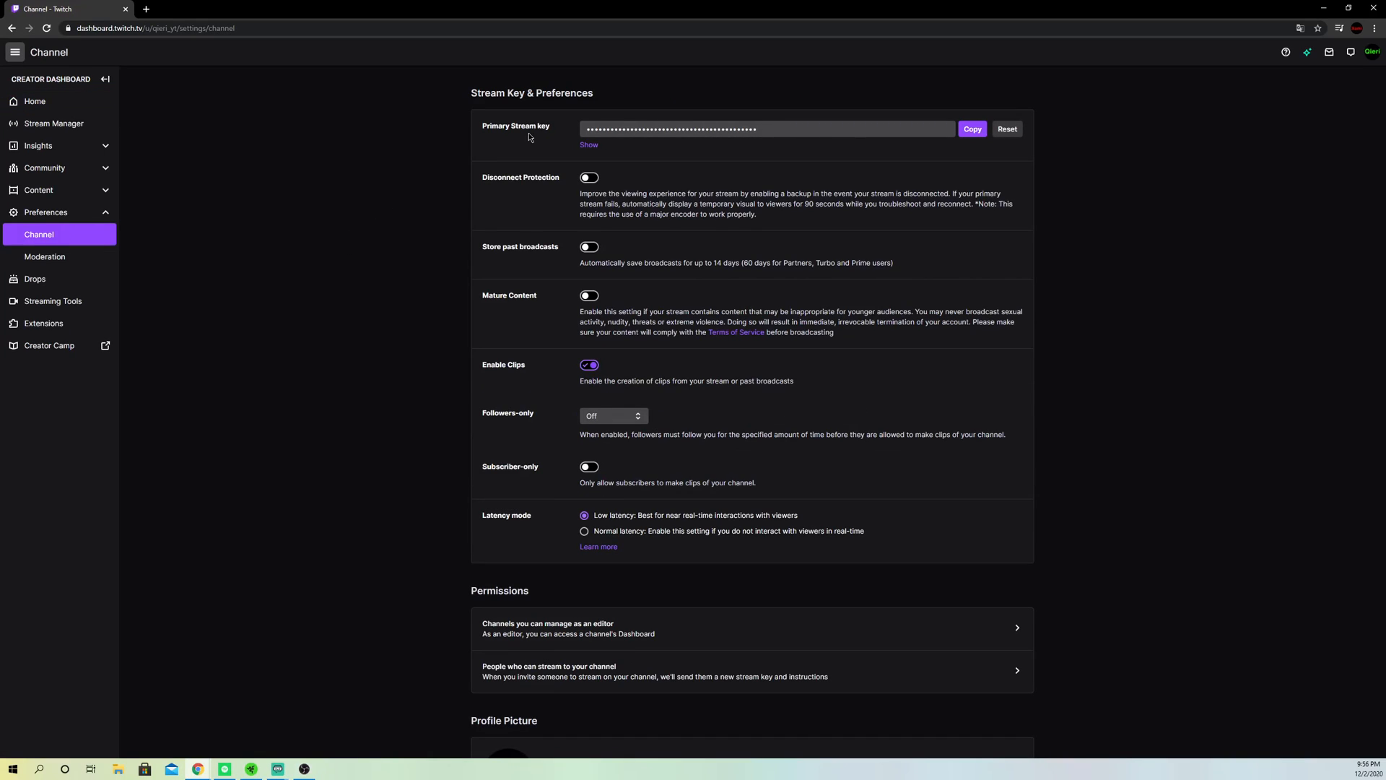
double_click(581, 93)
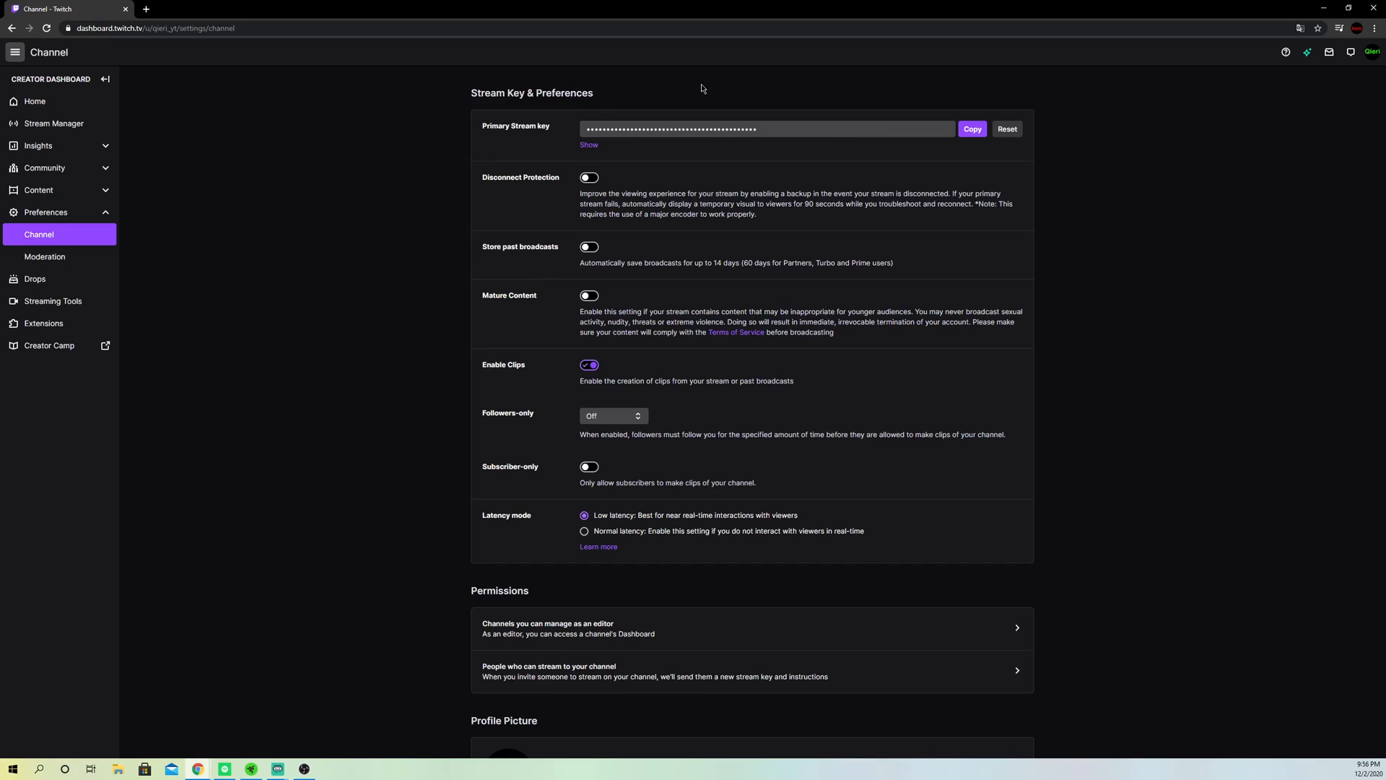
mouse_move(765, 91)
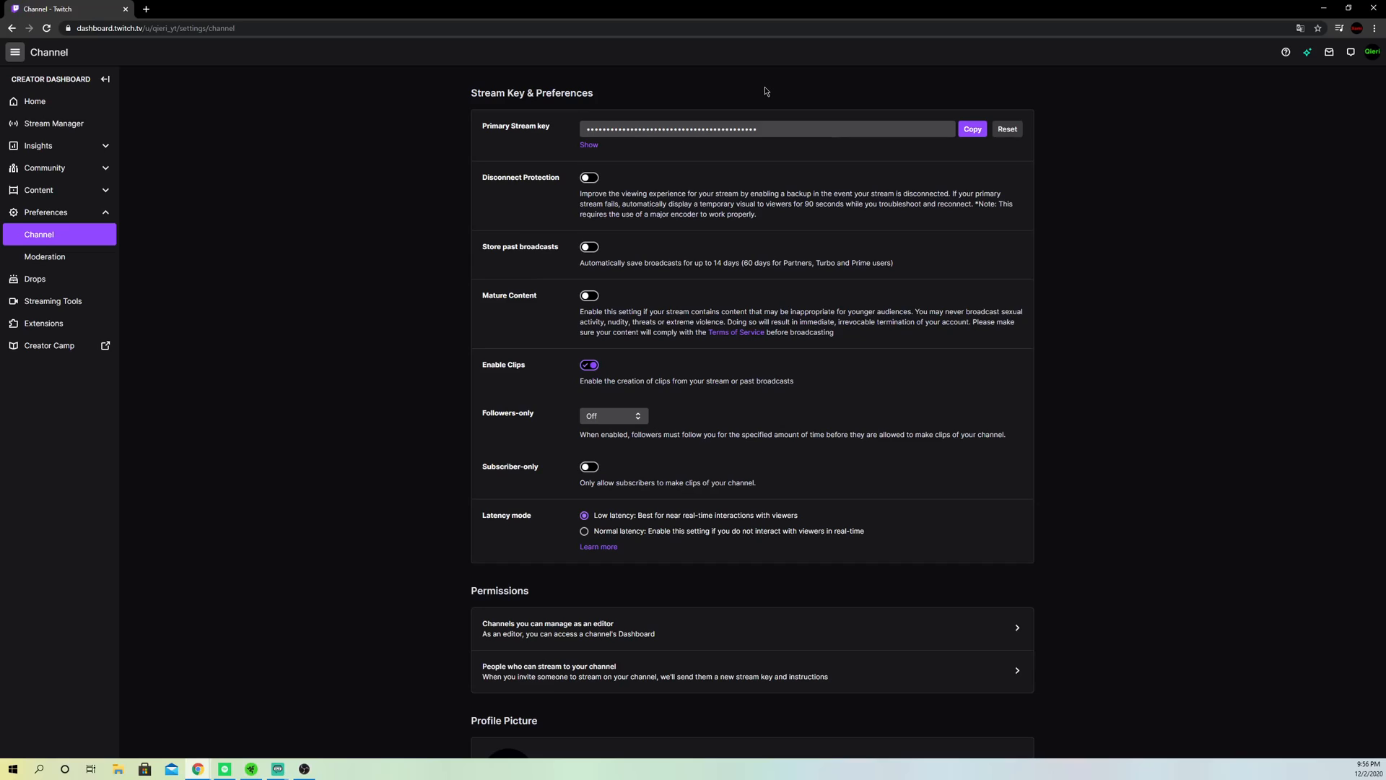
mouse_move(695, 90)
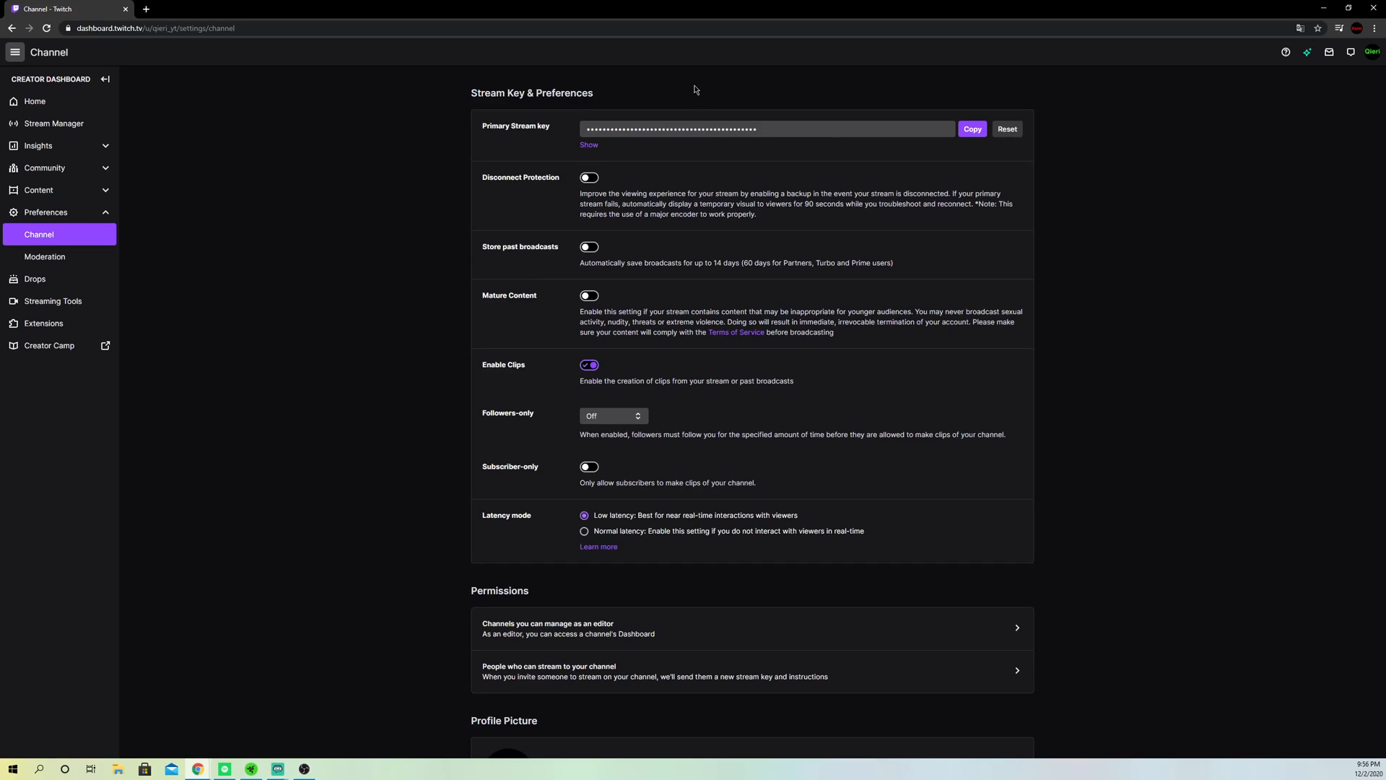
mouse_move(645, 86)
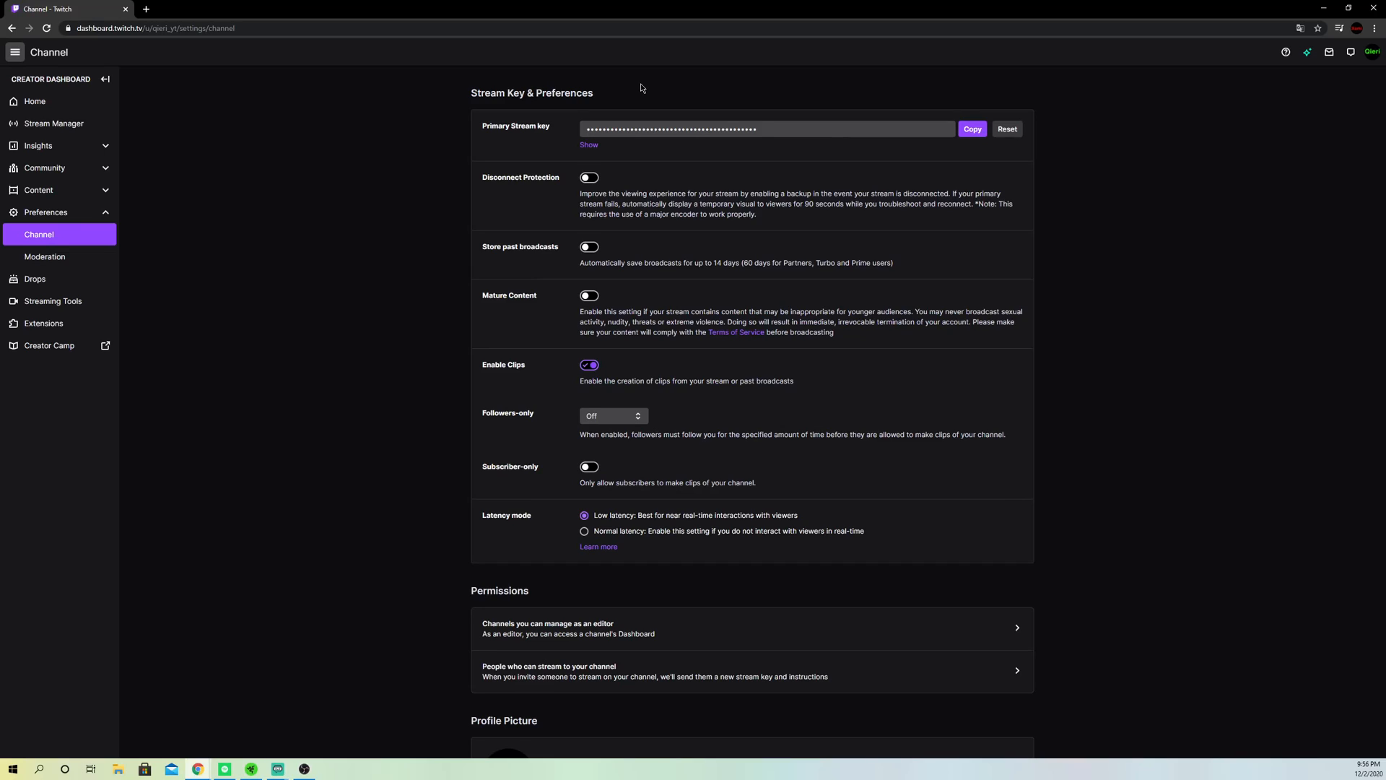
mouse_move(665, 97)
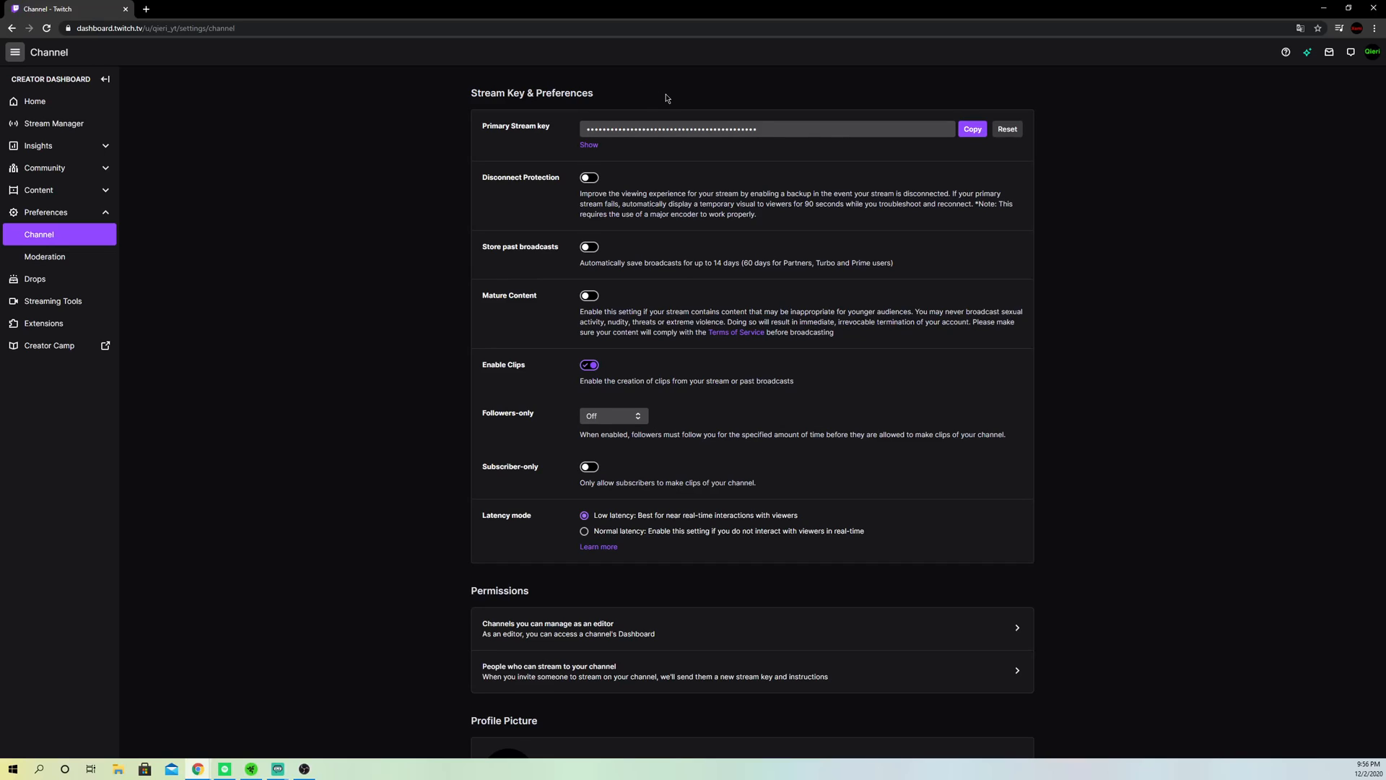
mouse_move(655, 92)
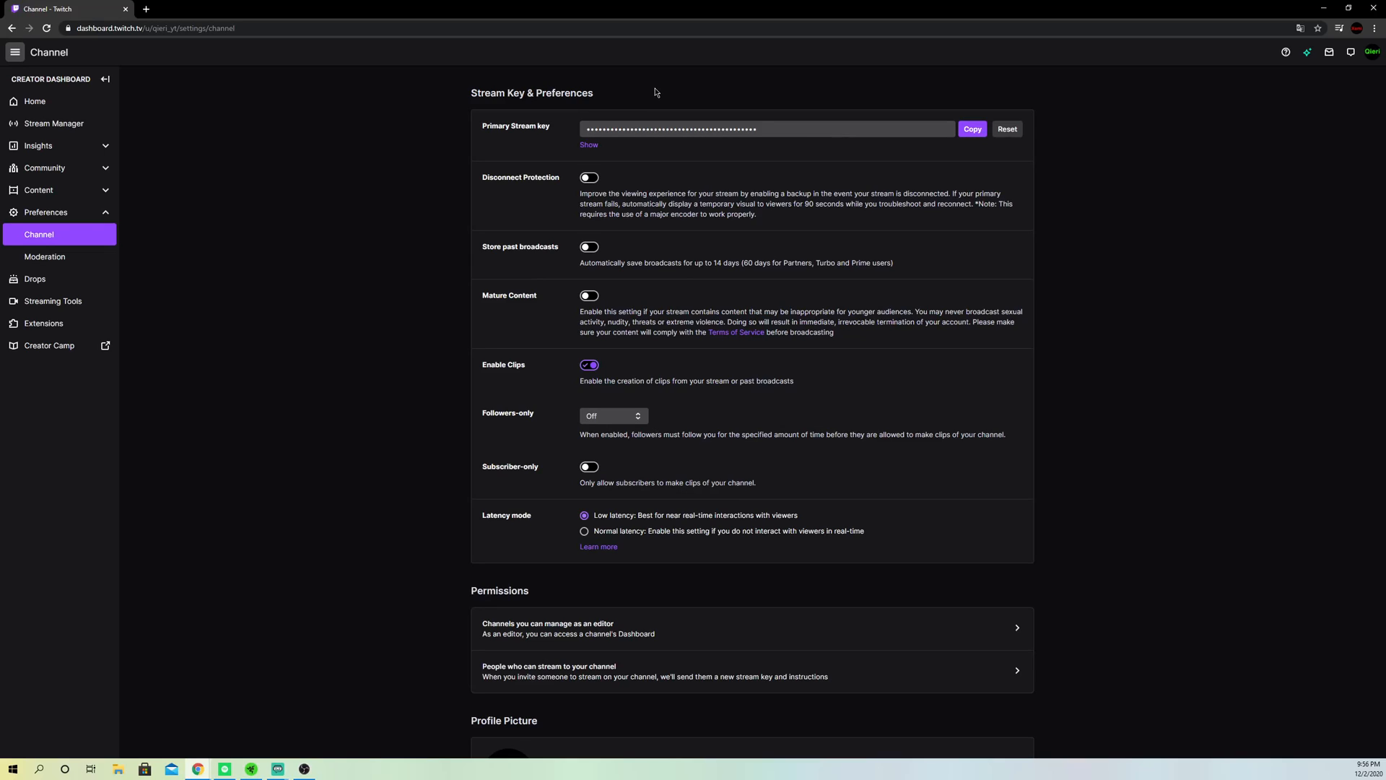
mouse_move(658, 91)
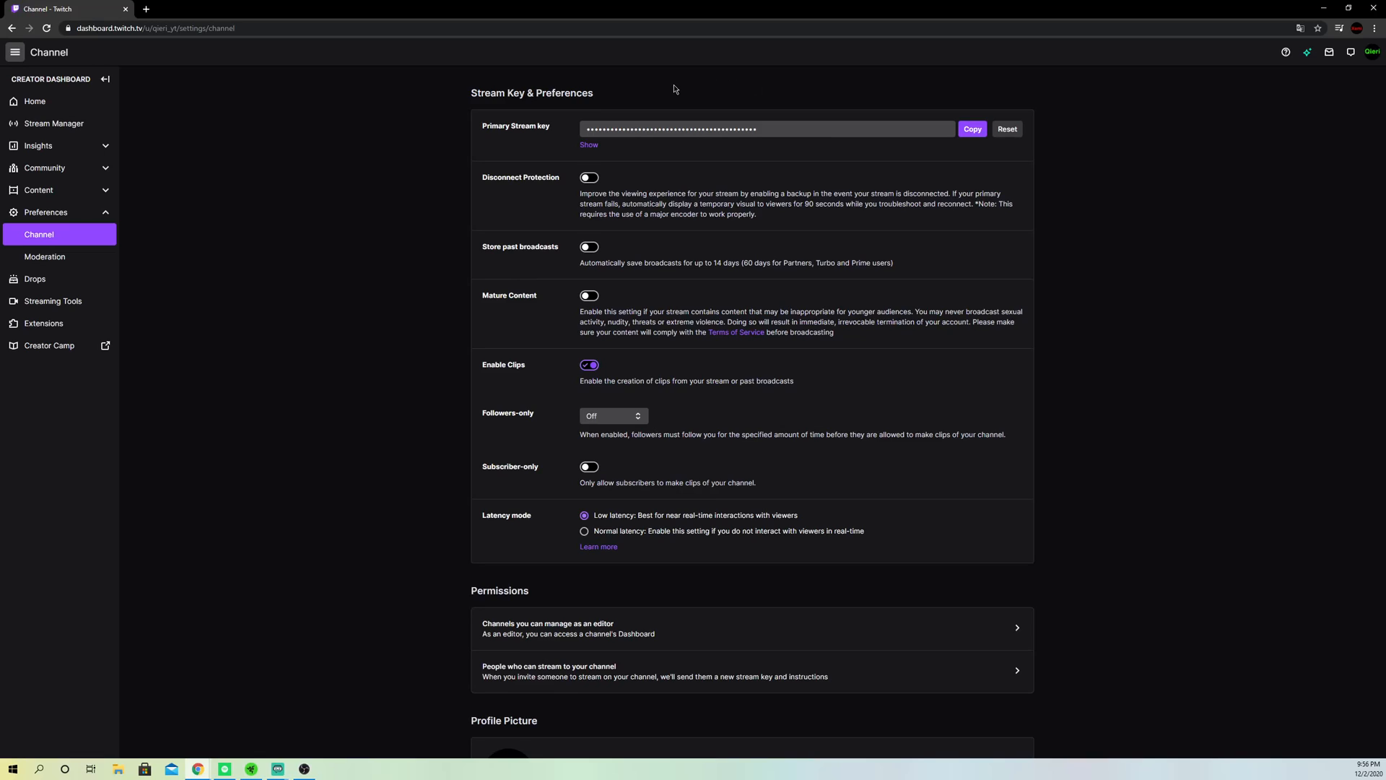
mouse_move(666, 96)
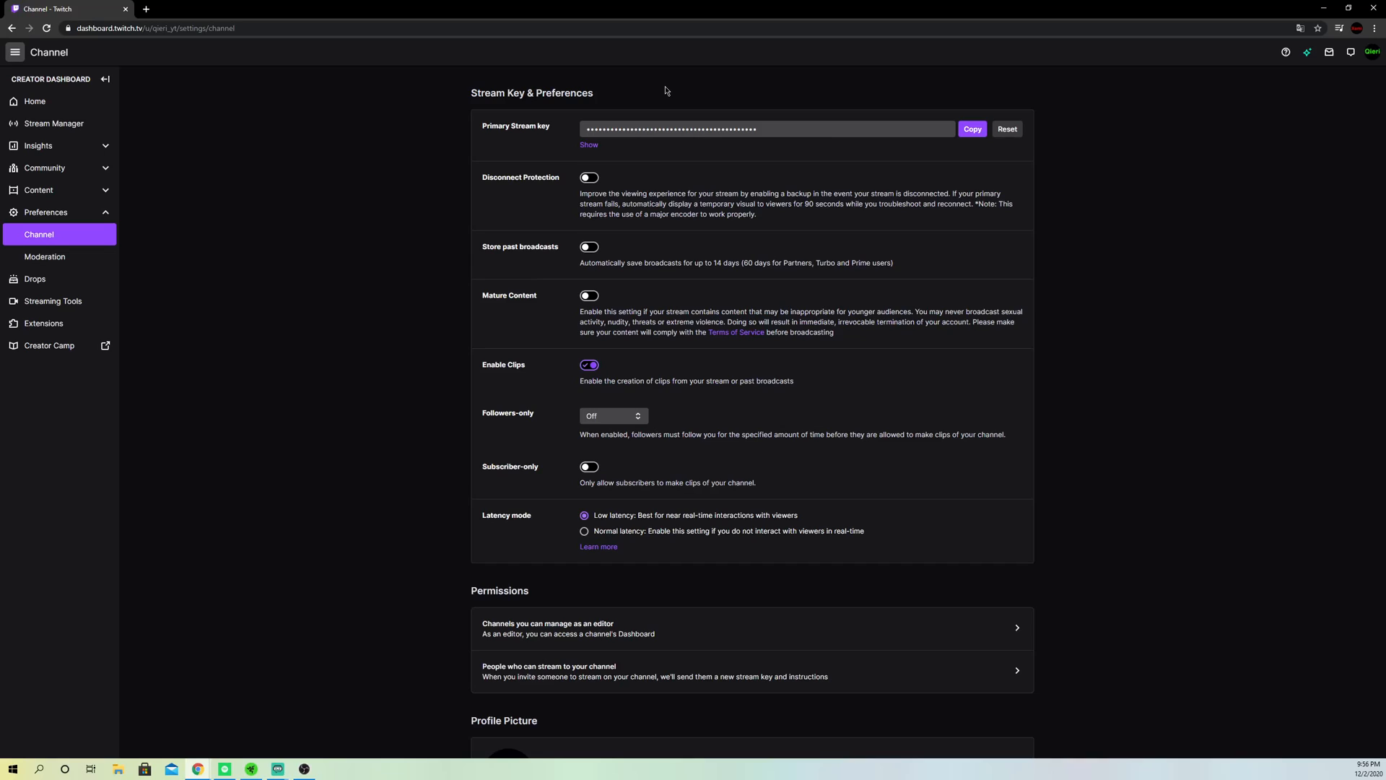
double_click(582, 93)
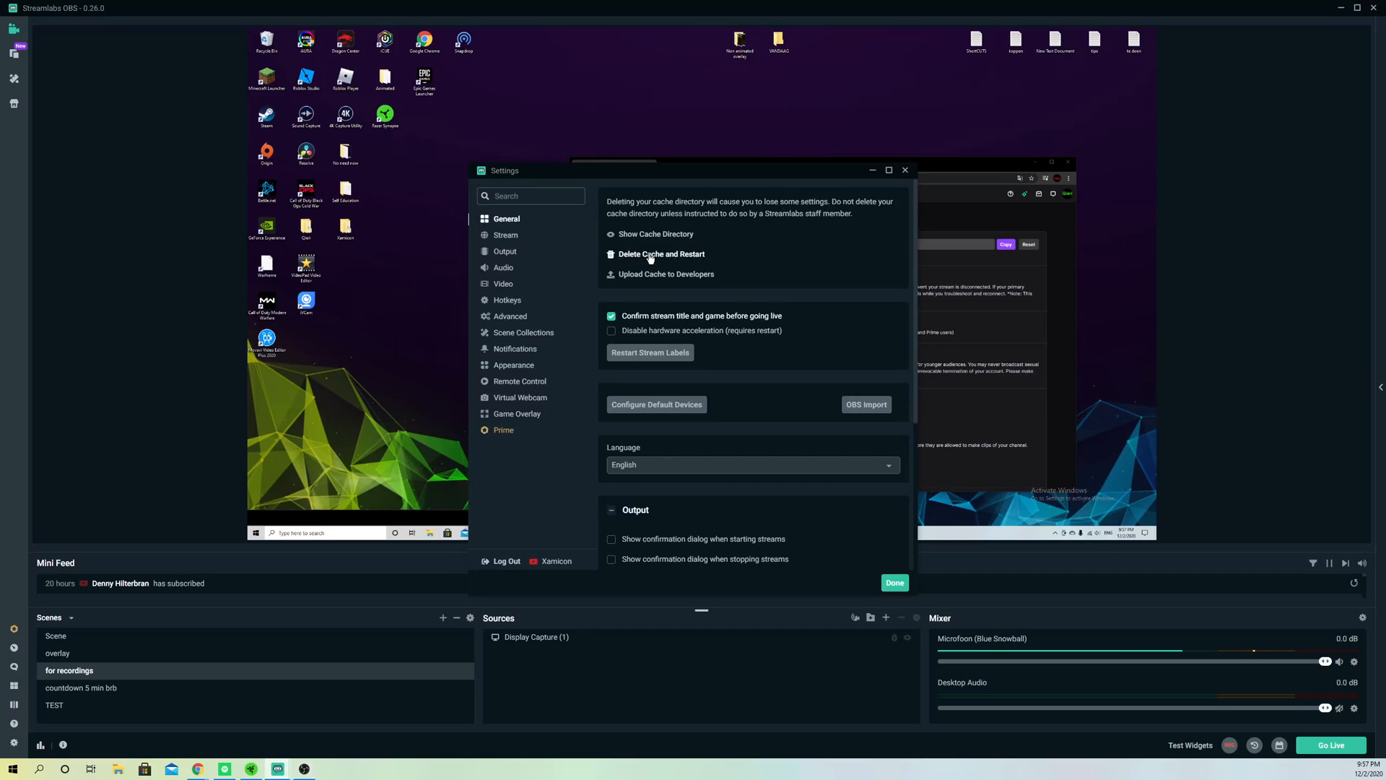
Trigger the Delete Cache and Restart confirmation warning in General settings
left_click(660, 254)
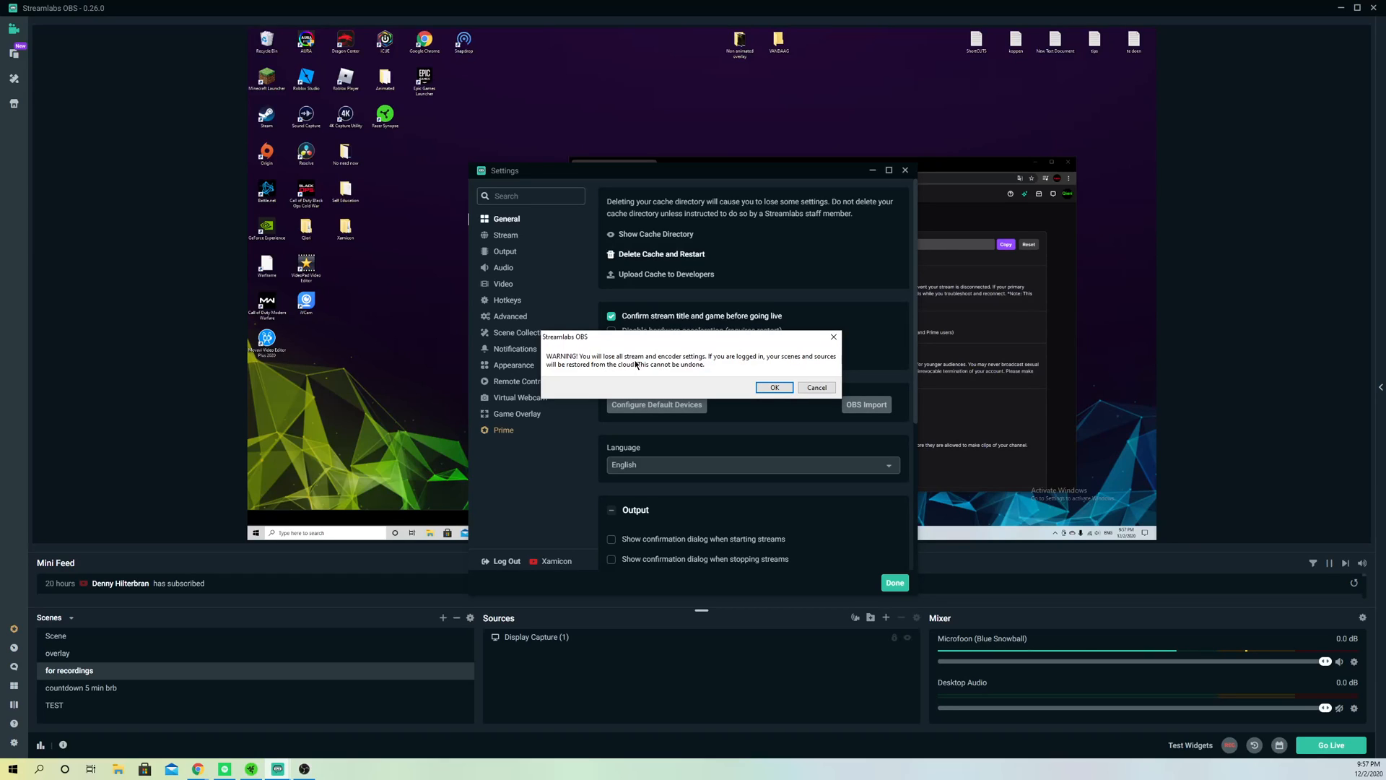
mouse_move(708, 364)
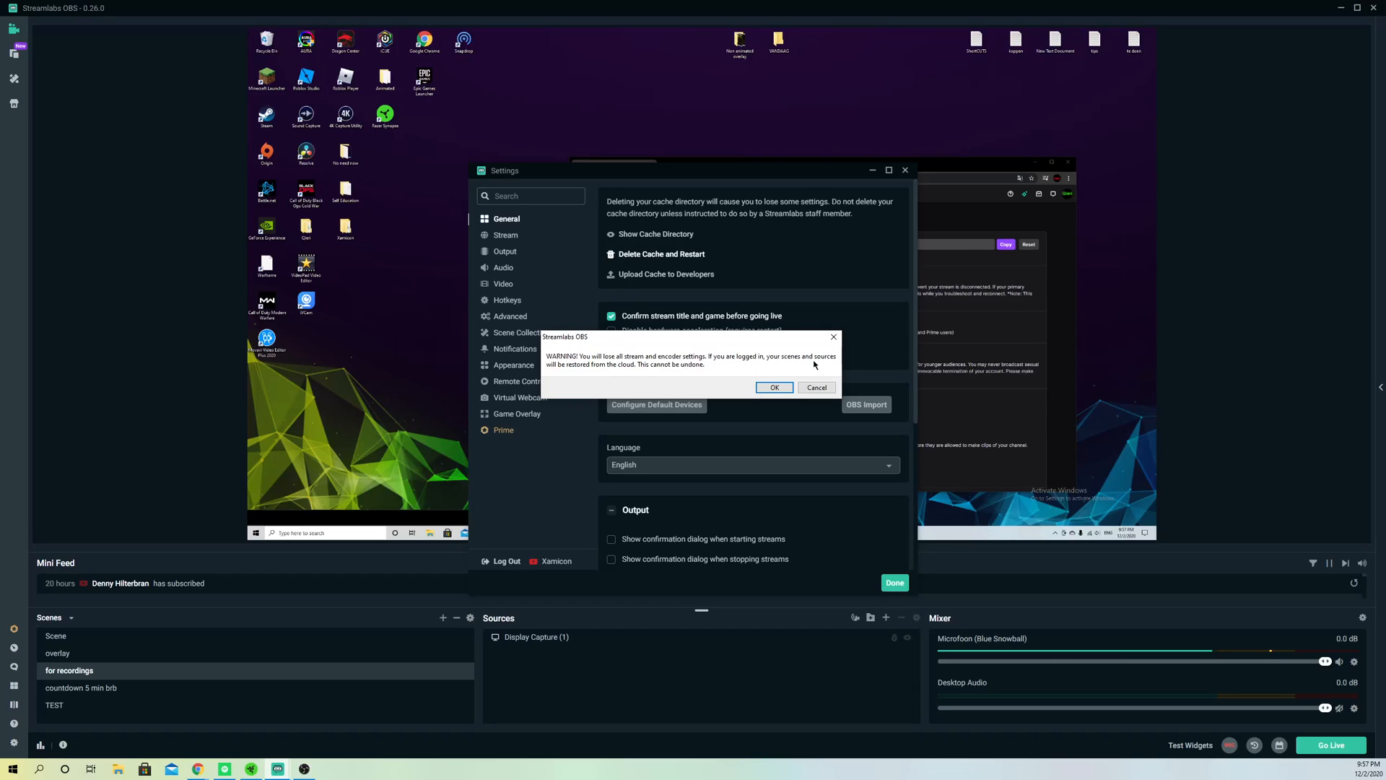
mouse_move(744, 370)
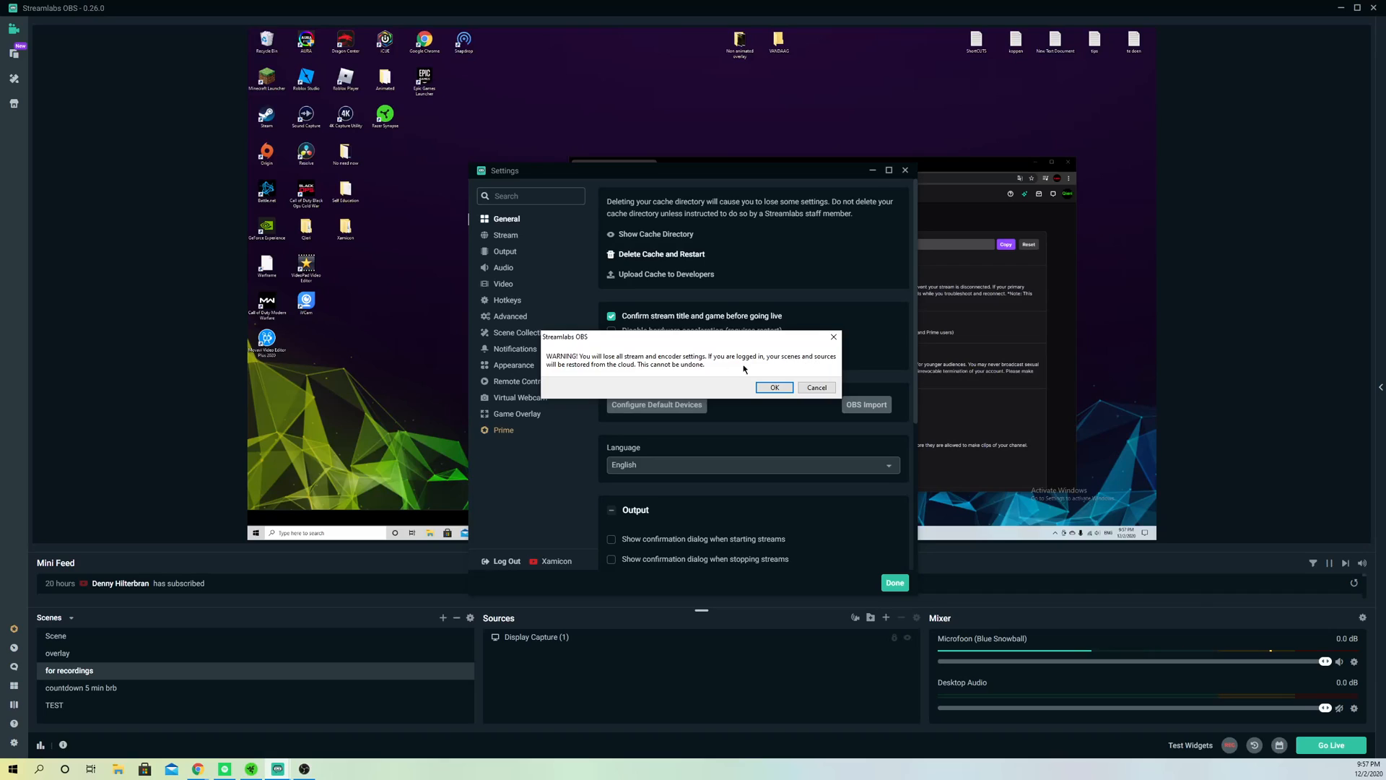
mouse_move(831, 337)
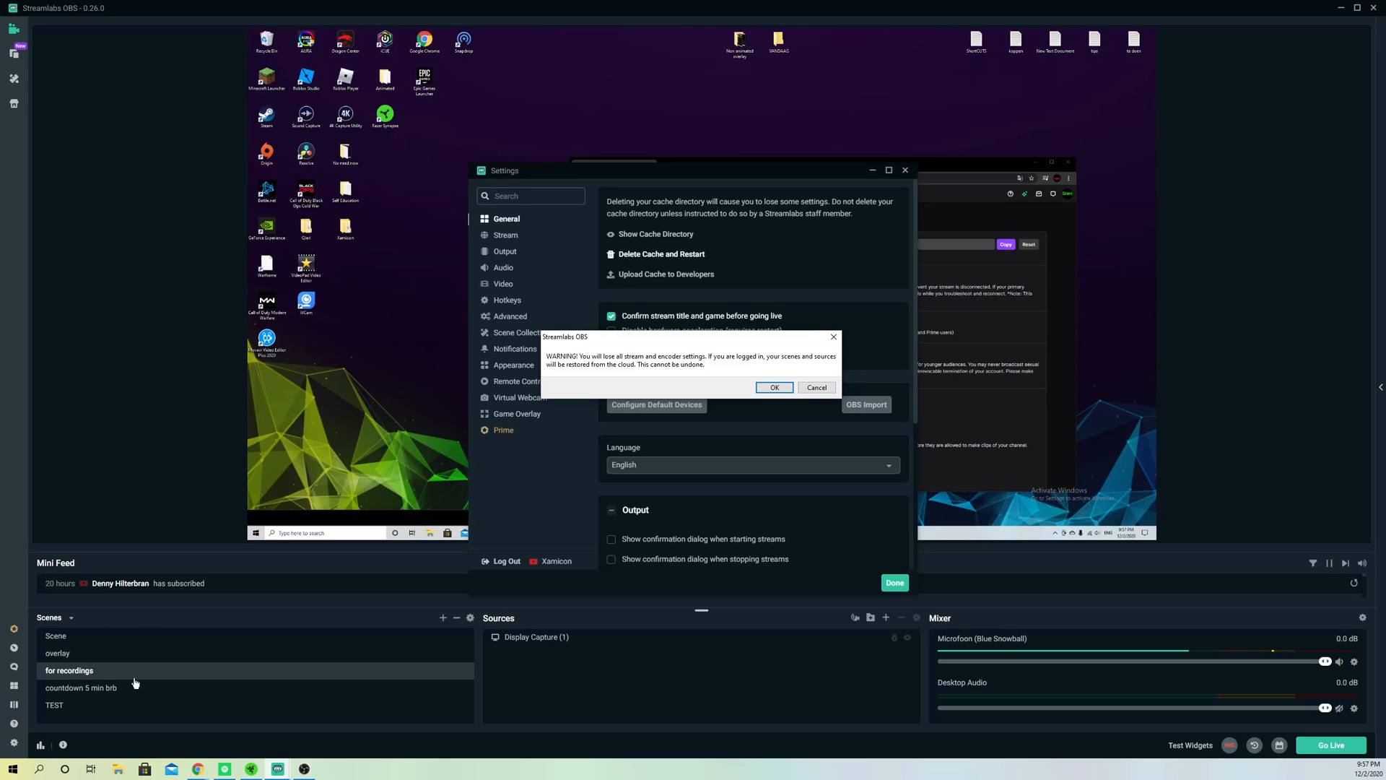
Cancel the cache deletion warning and go to Scene Collections settings
left_click(814, 387)
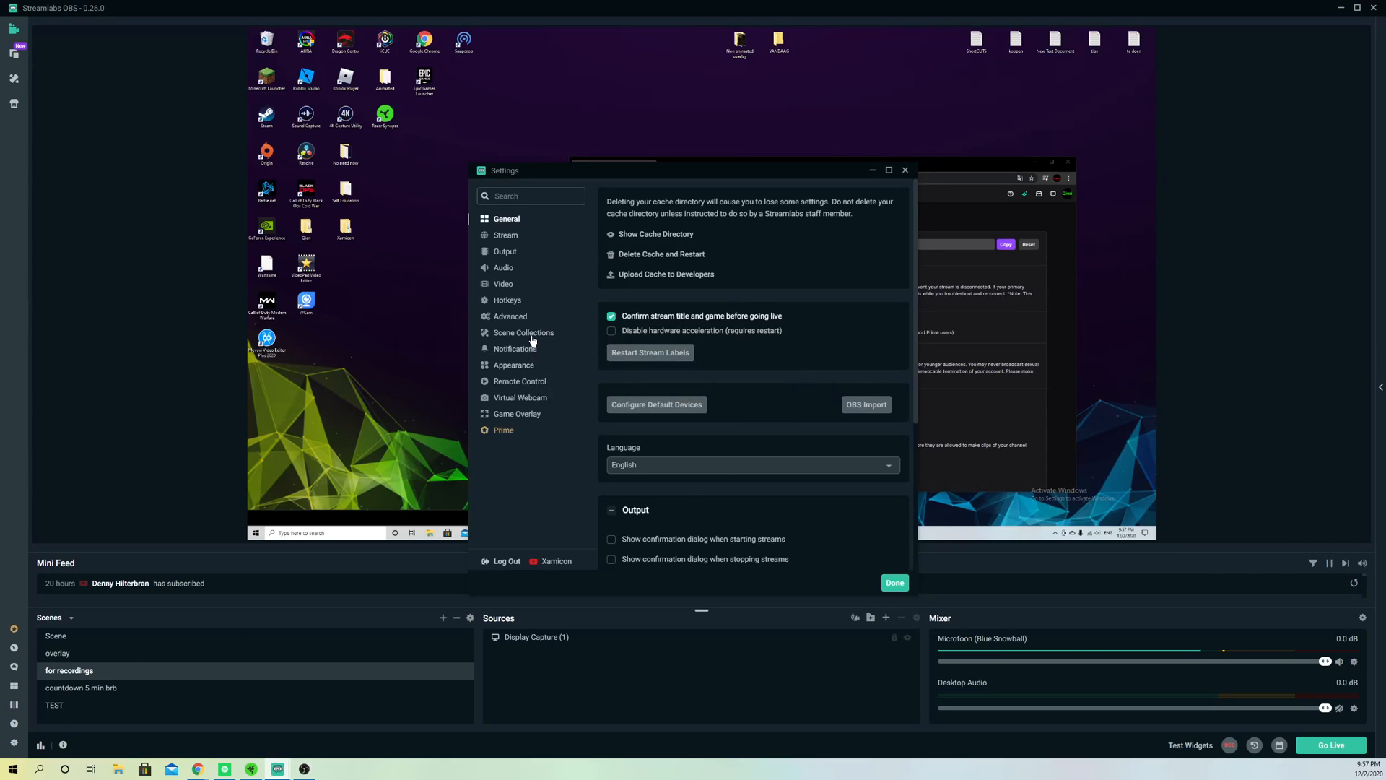
left_click(523, 333)
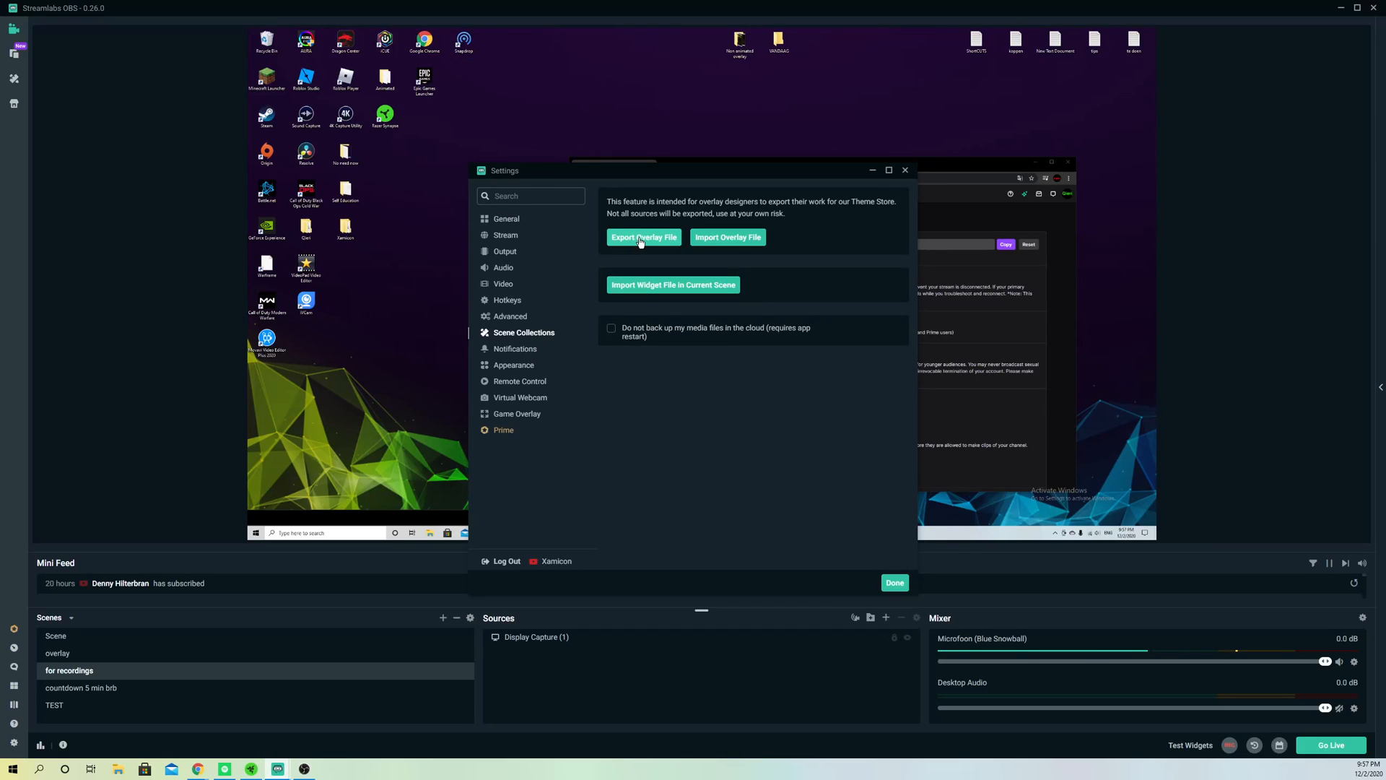
Export the overlay file under a name into the Downloads folder and close Settings
left_click(644, 237)
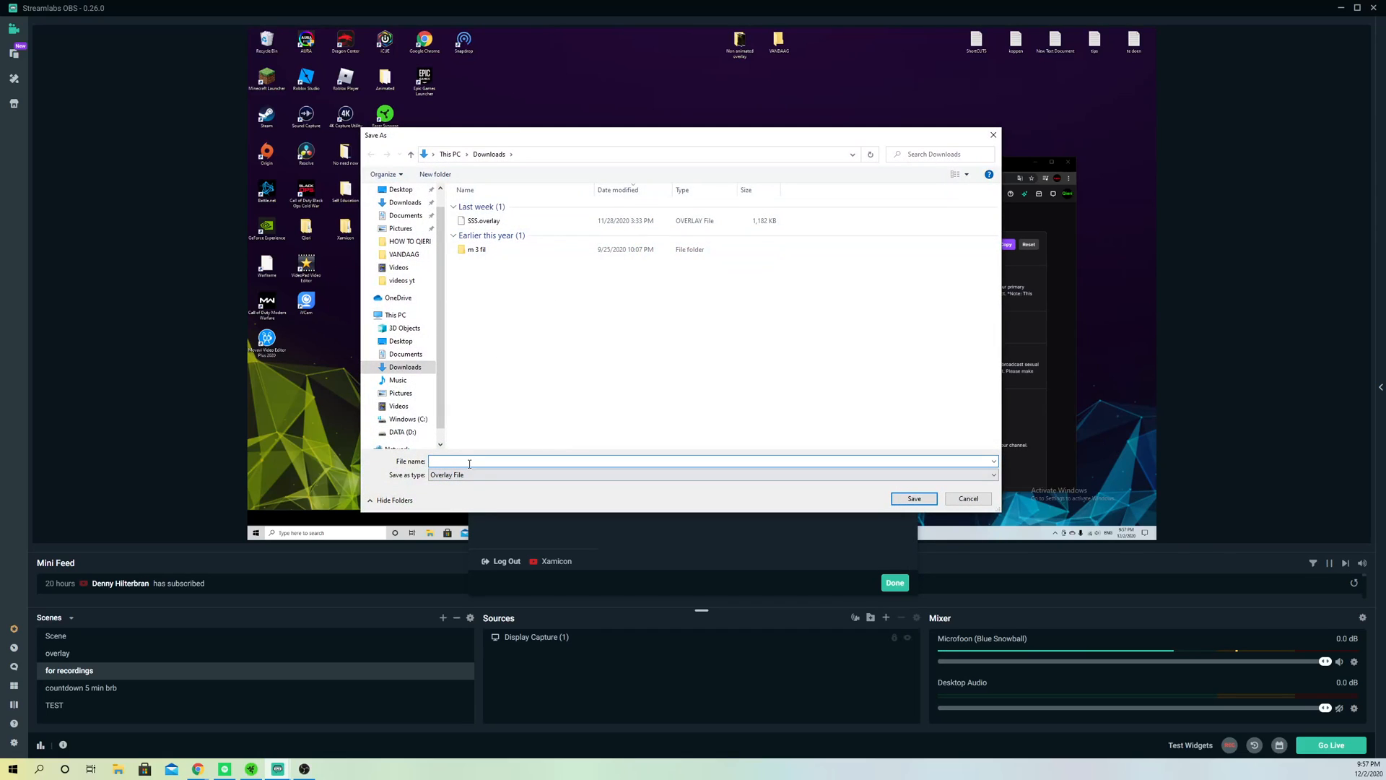
left_click(485, 220)
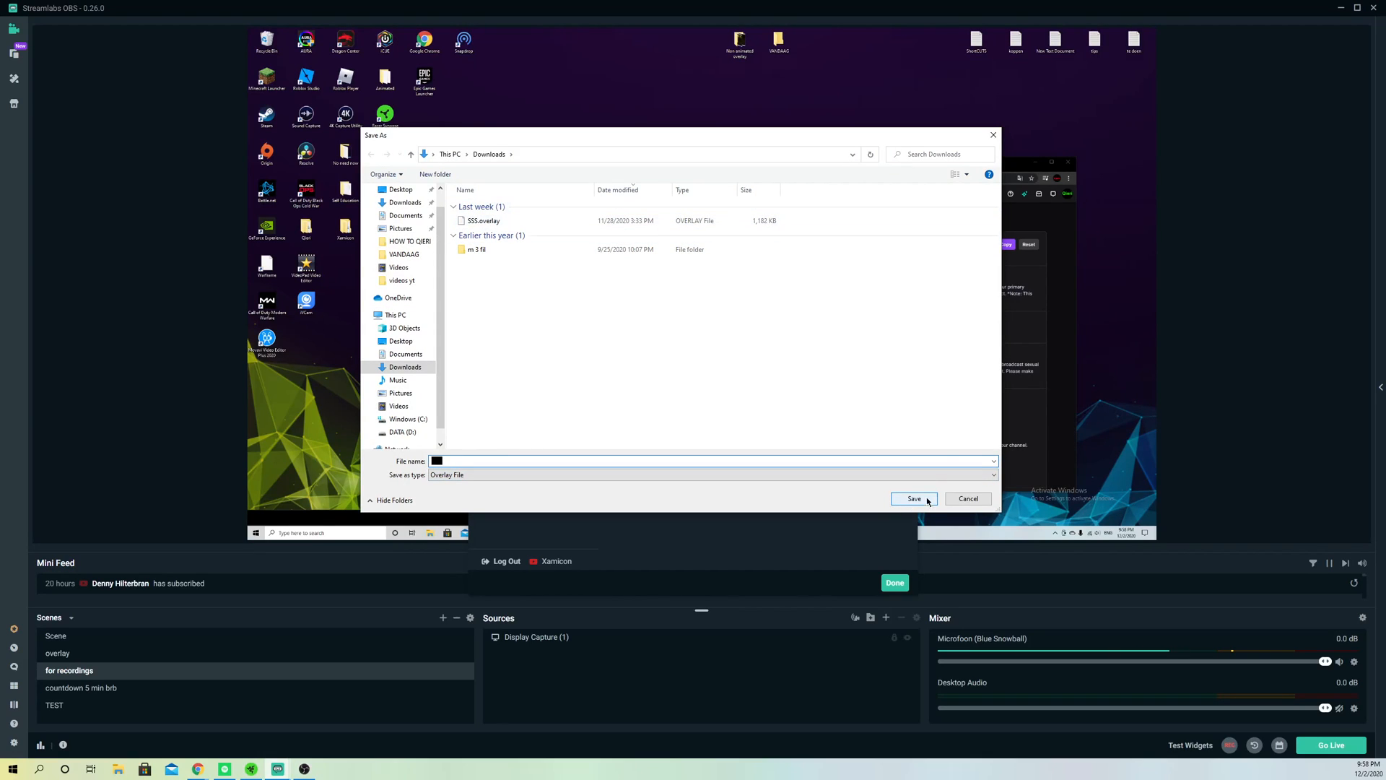
left_click(966, 498)
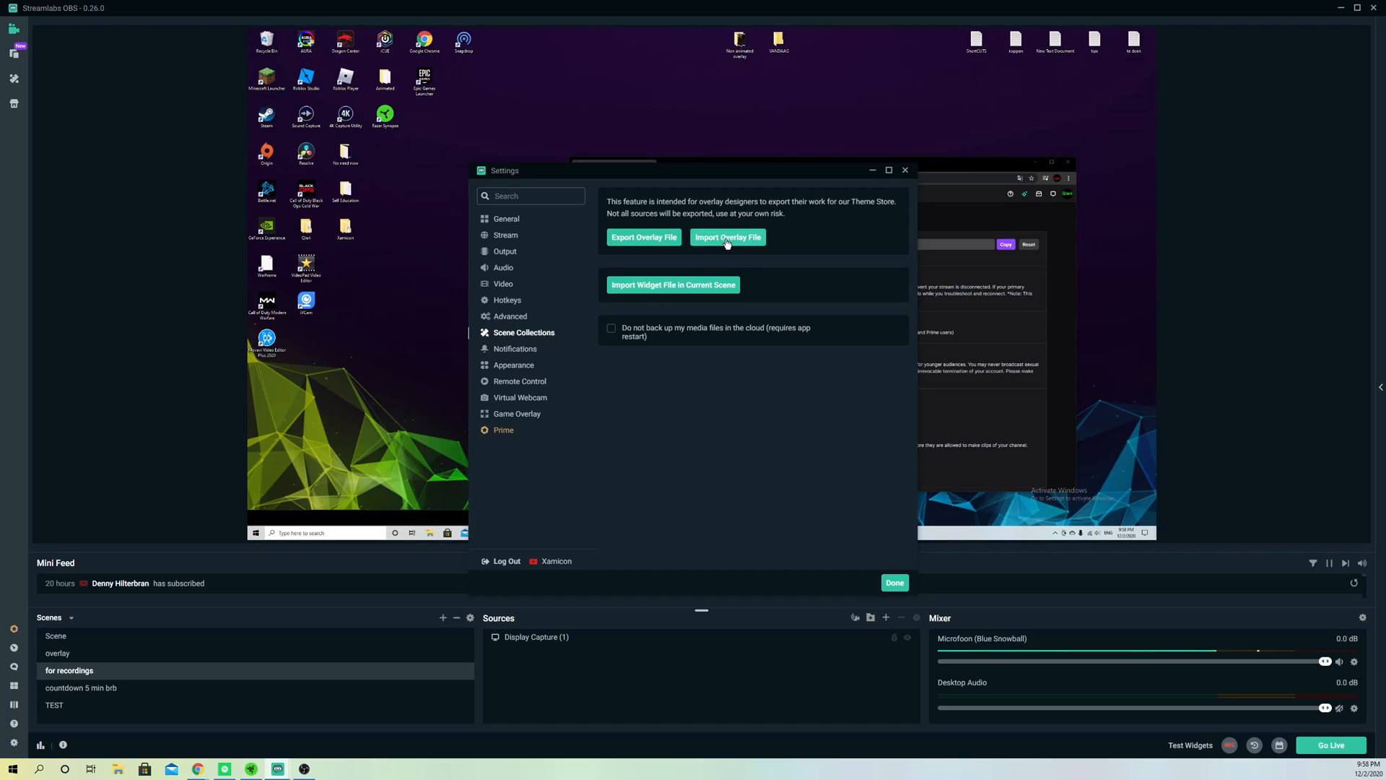
left_click(727, 237)
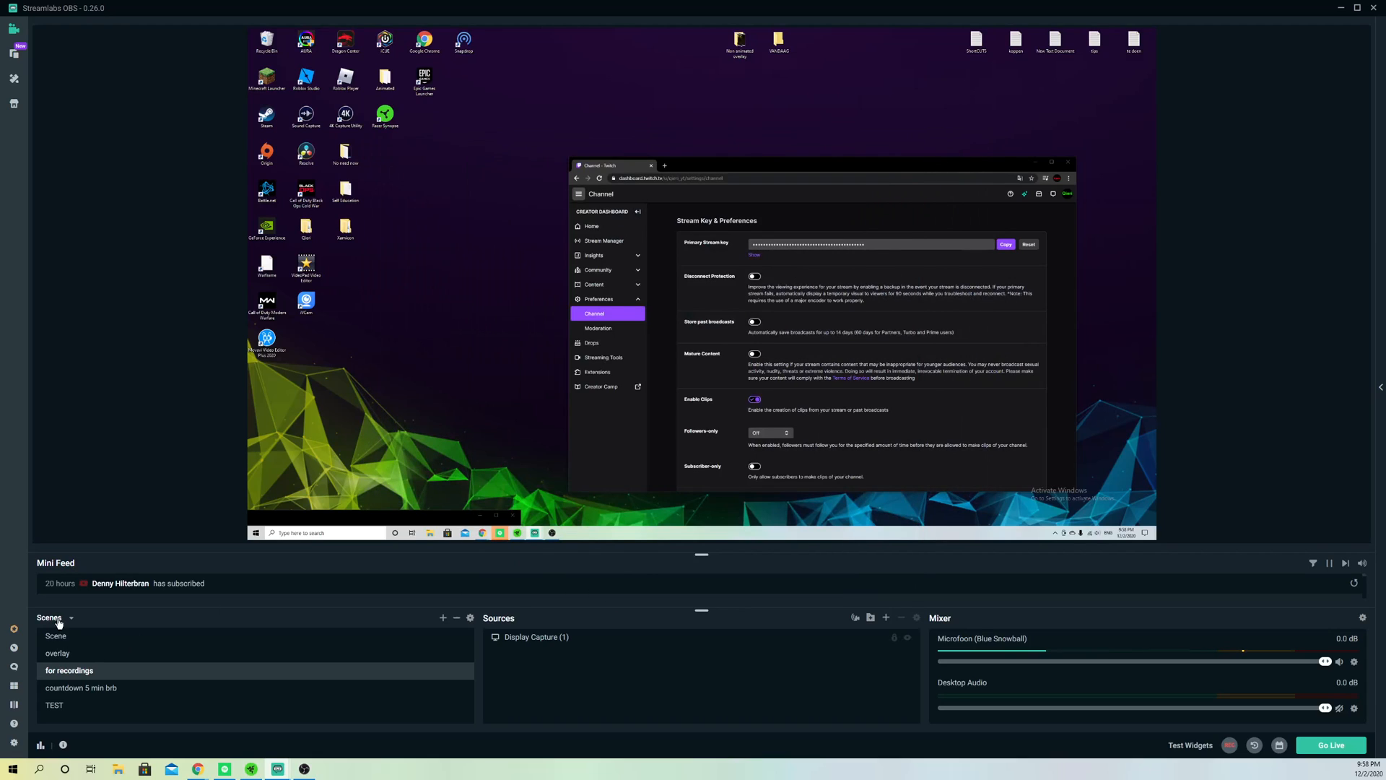
left_click(69, 618)
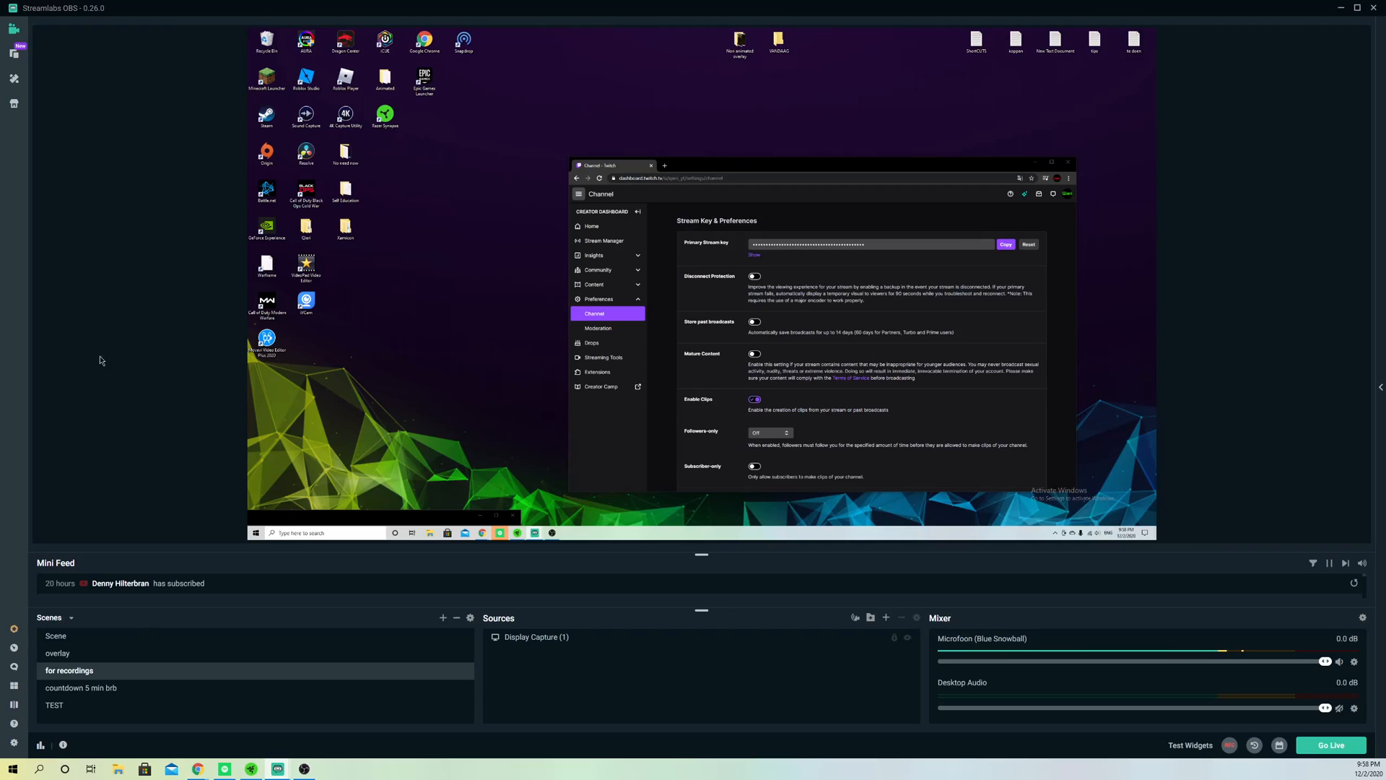
mouse_move(117, 506)
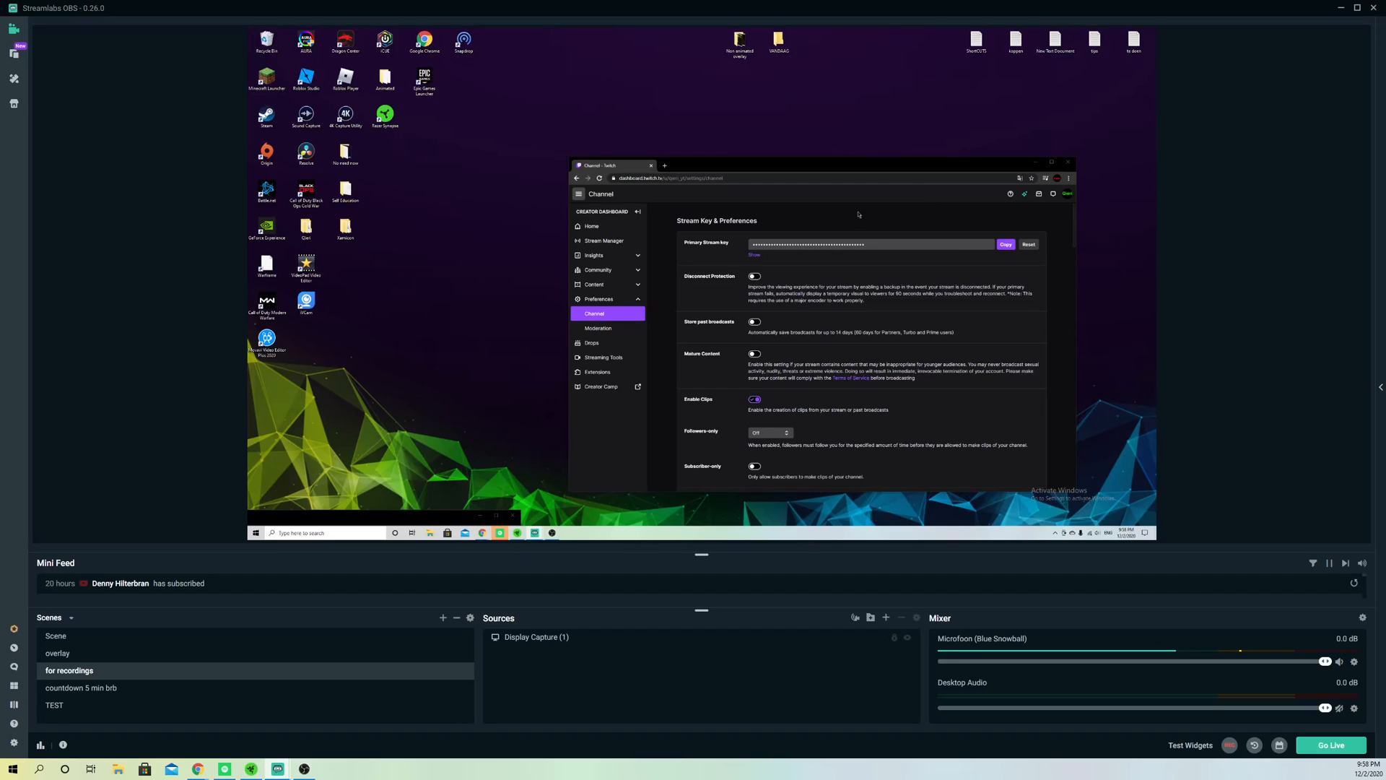
mouse_move(176, 363)
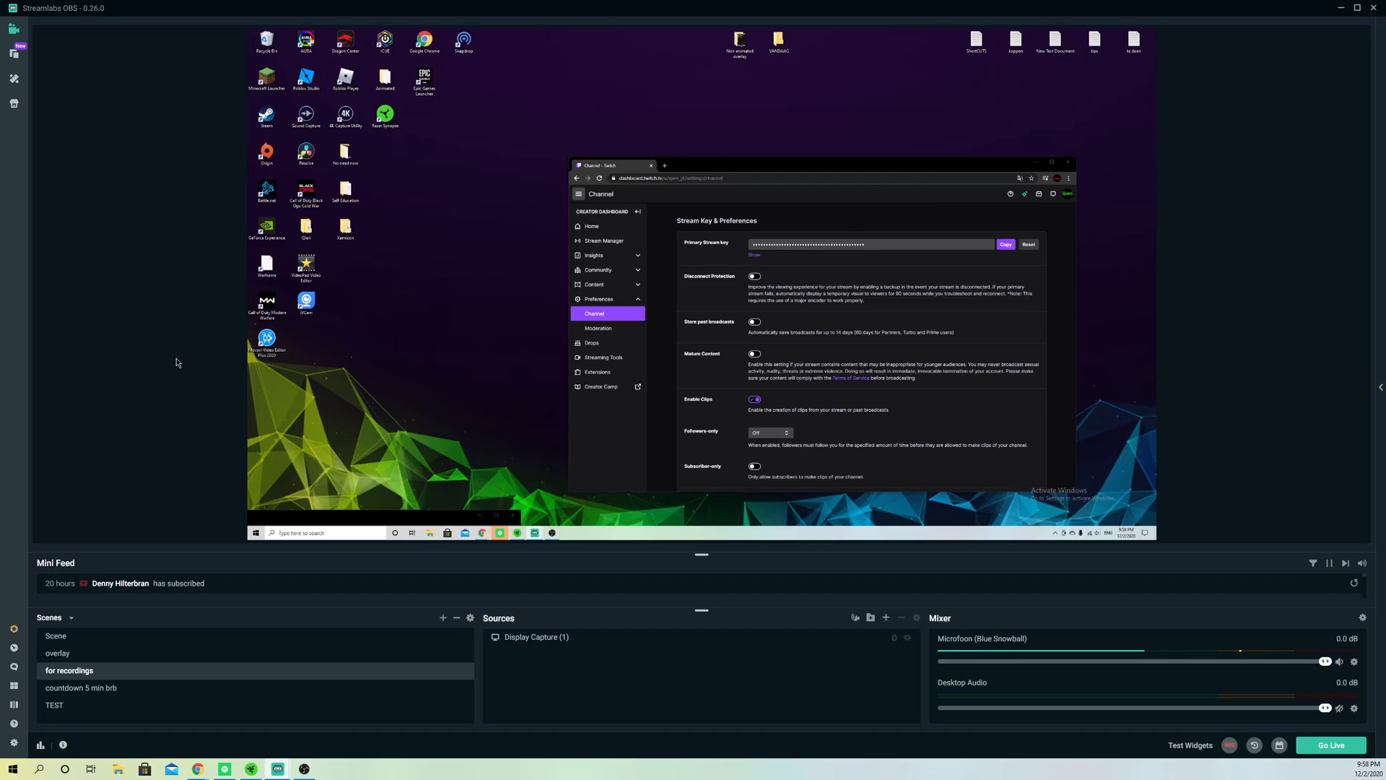